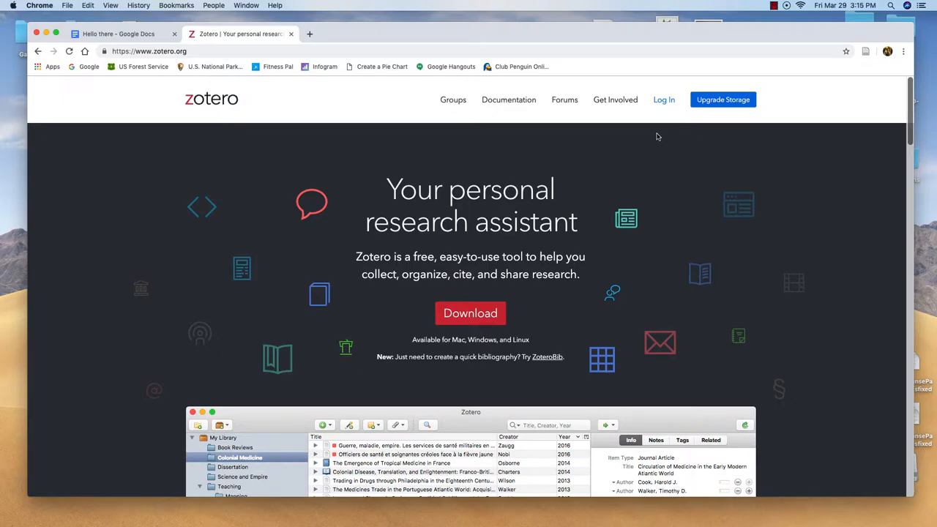
Log in to zotero.org to reach the seven-item library with Art and Symbolism collections.
left_click(664, 99)
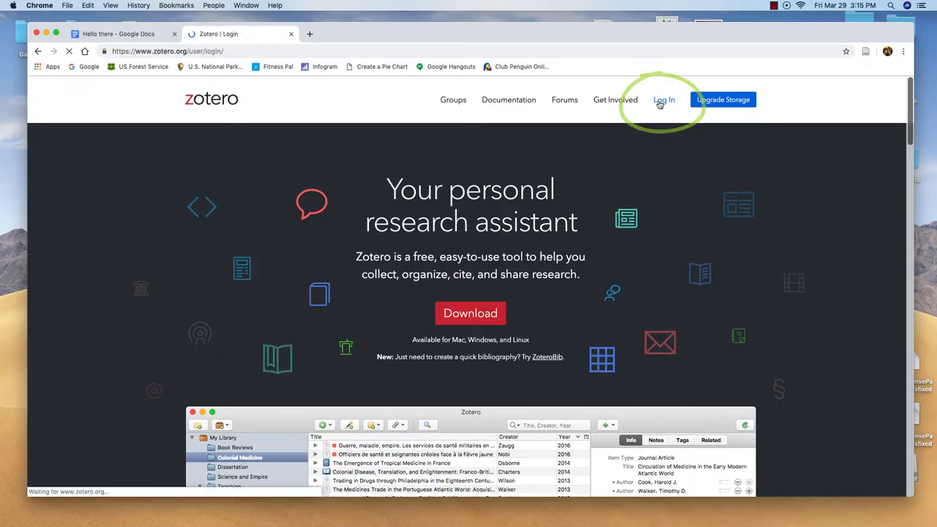
left_click(664, 100)
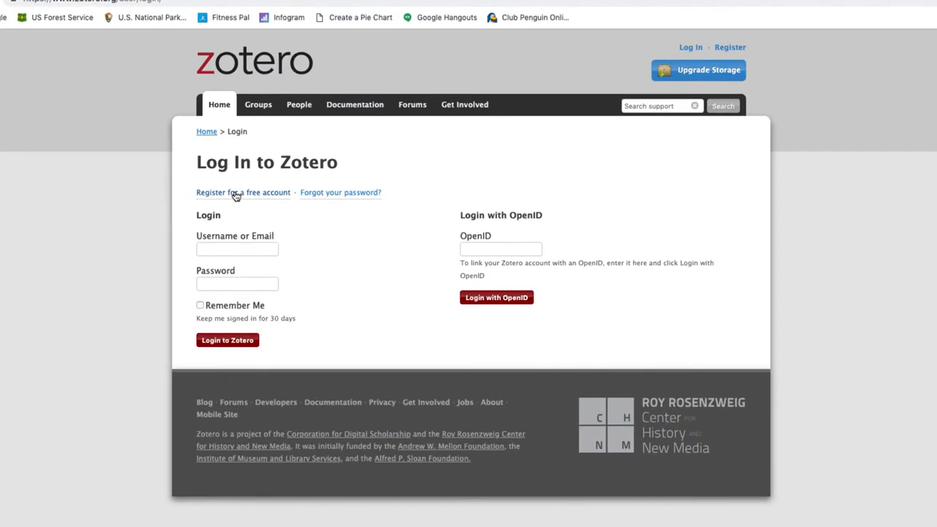
left_click(236, 249)
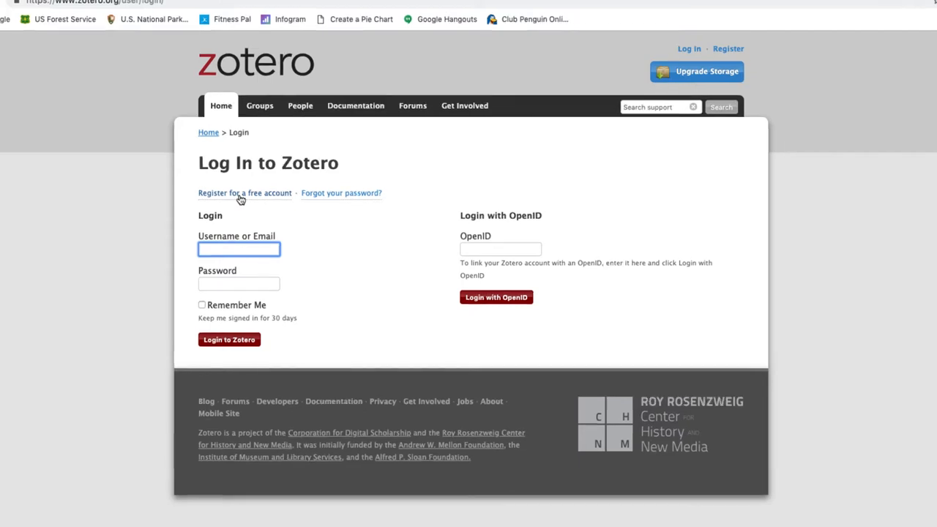
left_click(229, 339)
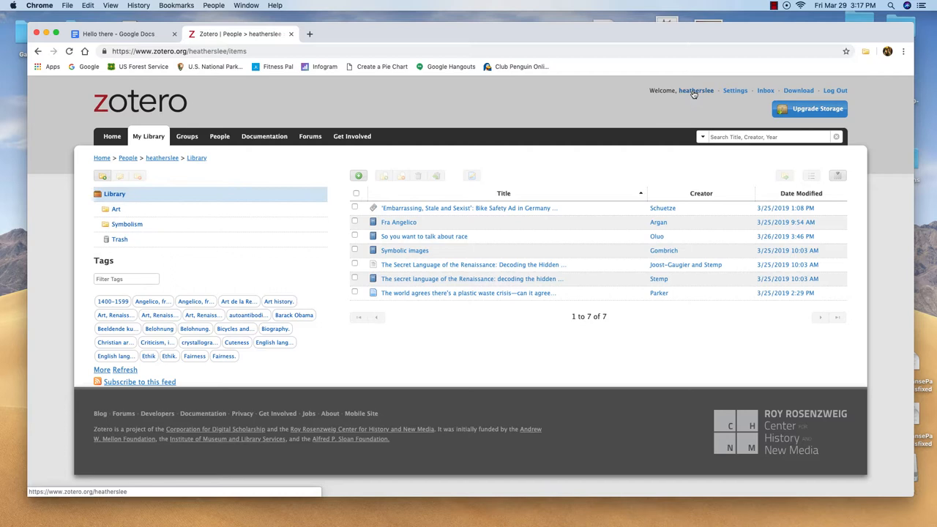
Go from the username profile page through Edit Profile to the Account settings tab.
left_click(694, 90)
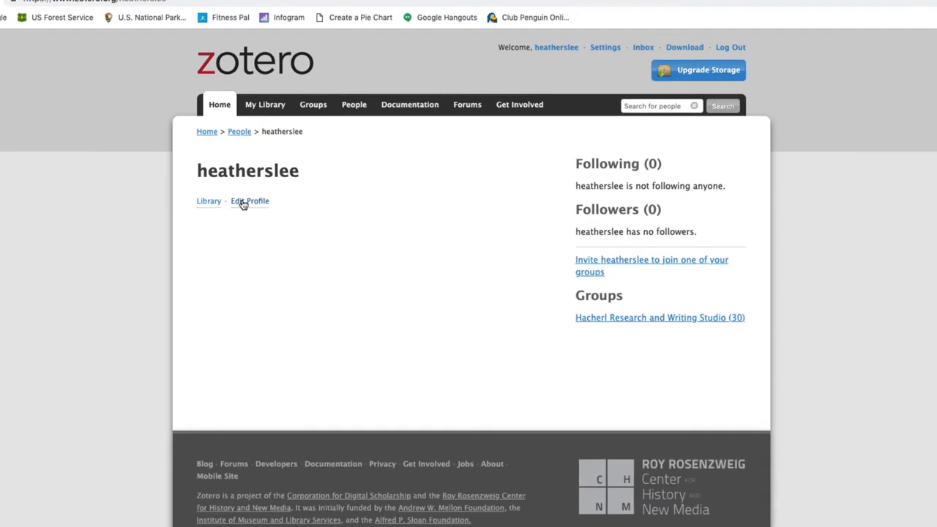
left_click(250, 200)
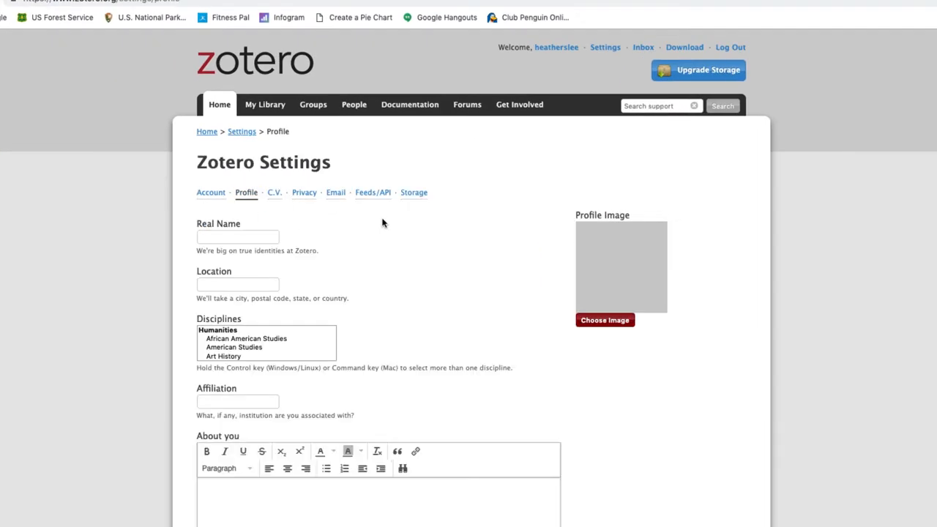
left_click(604, 320)
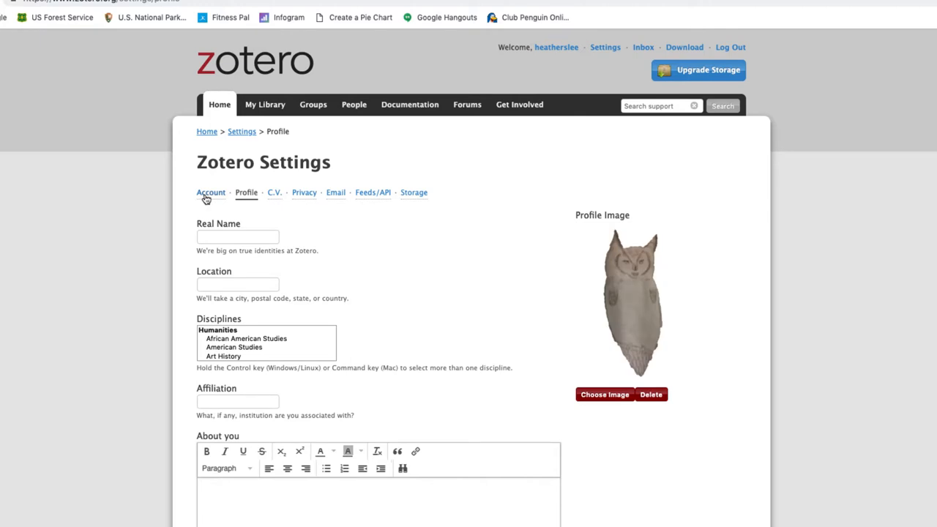
left_click(211, 192)
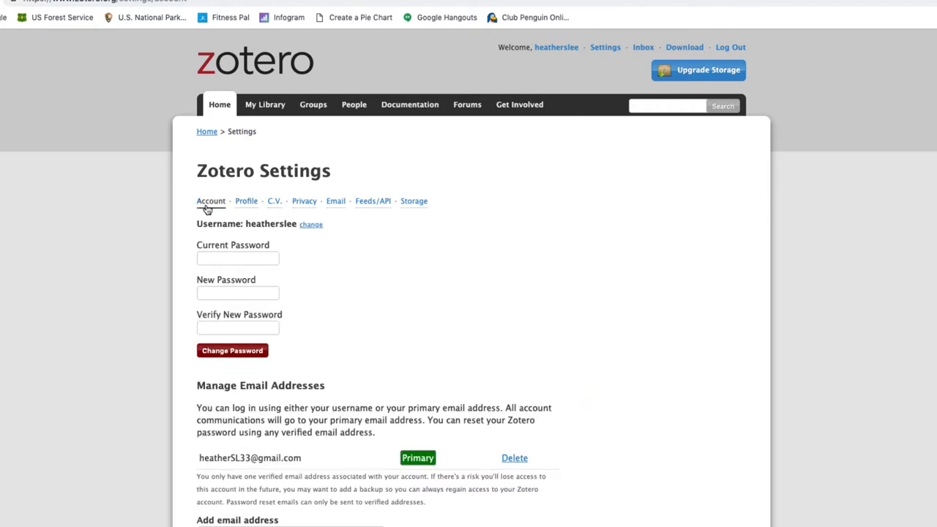
Review the Privacy, Email and Feeds/API tabs, ending on the 300 MB Storage plan.
scroll("down", 3)
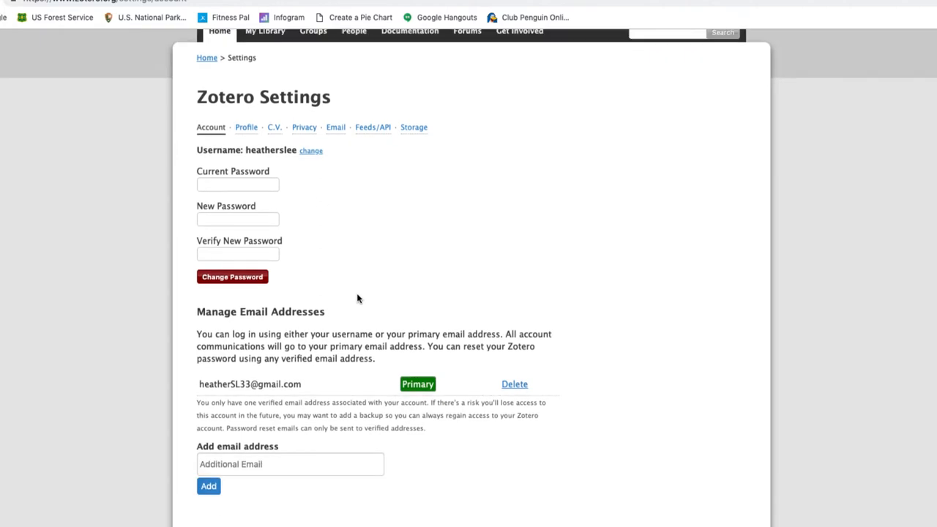
left_click(304, 127)
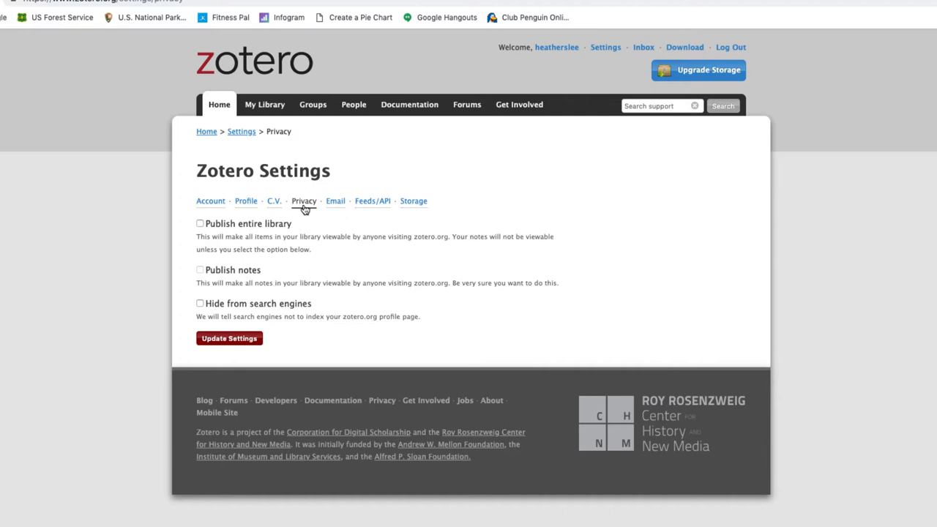
left_click(335, 201)
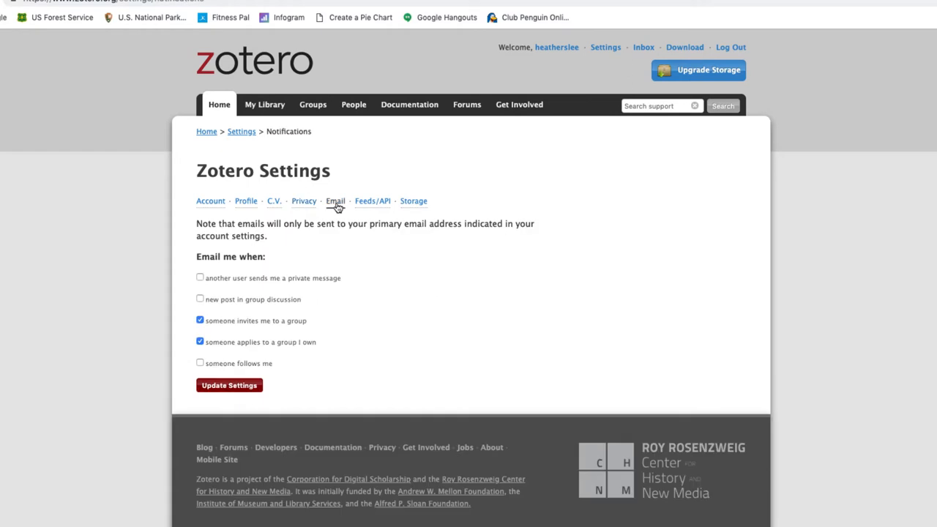
left_click(372, 200)
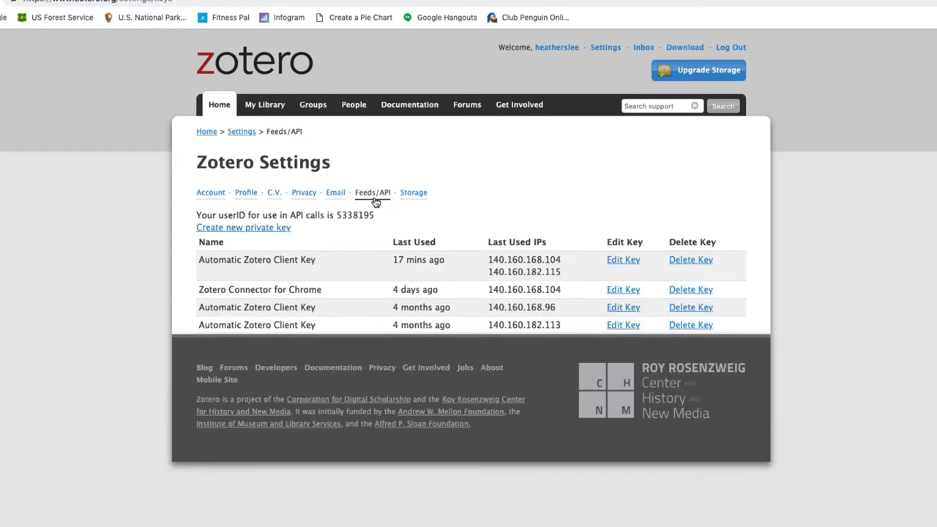
left_click(413, 193)
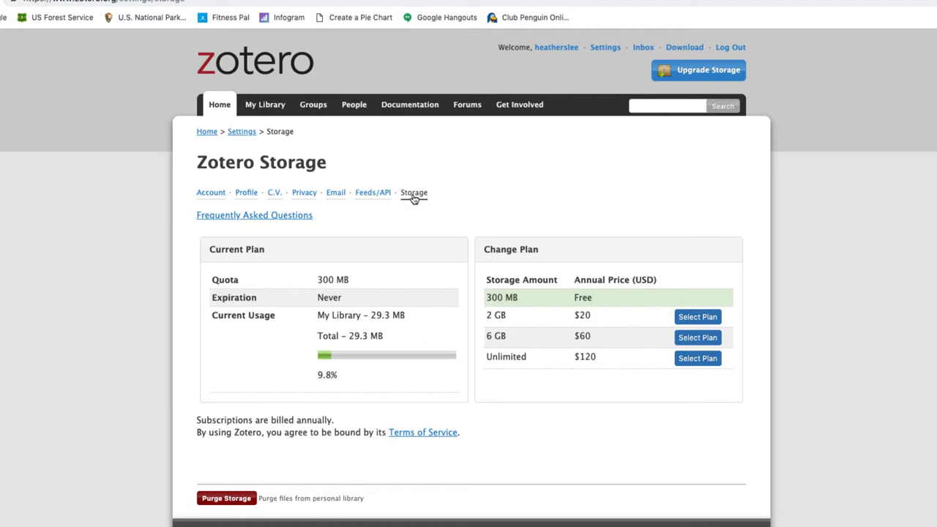
mouse_move(441, 197)
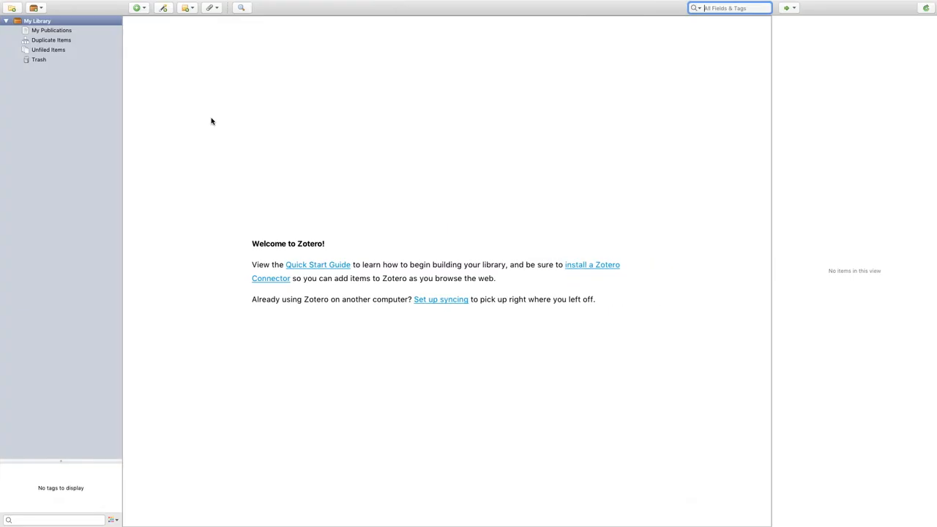
Open Preferences from the Zotero application menu.
left_click(38, 6)
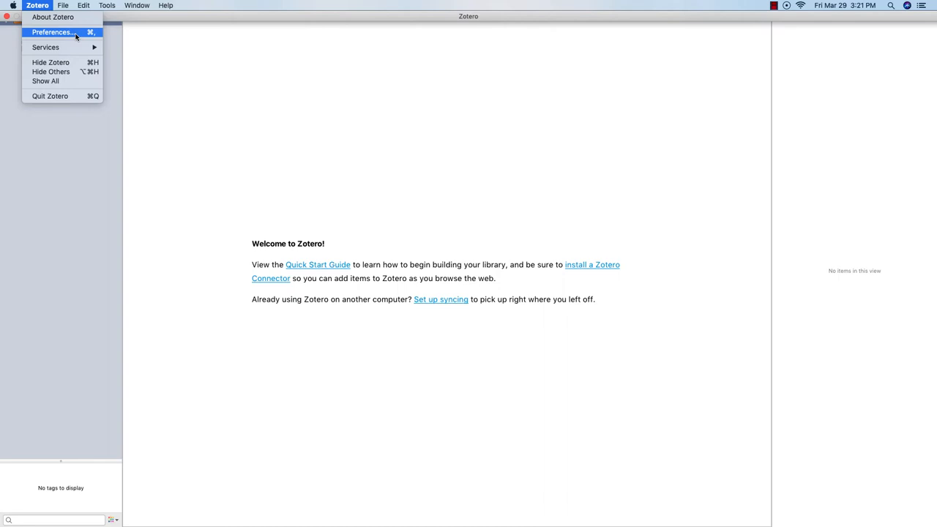
left_click(53, 32)
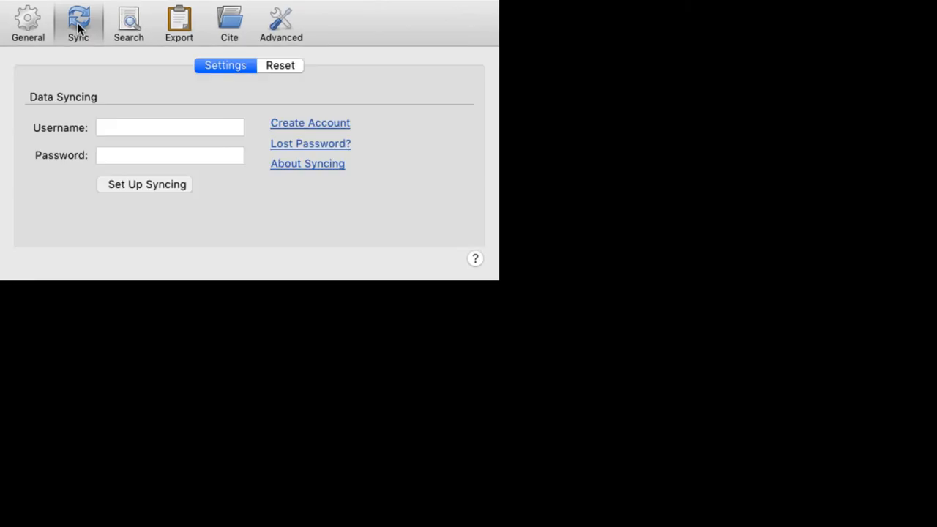
Link the Sync pane to the online account, toggle attachment syncing twice, then sync the library.
left_click(169, 127)
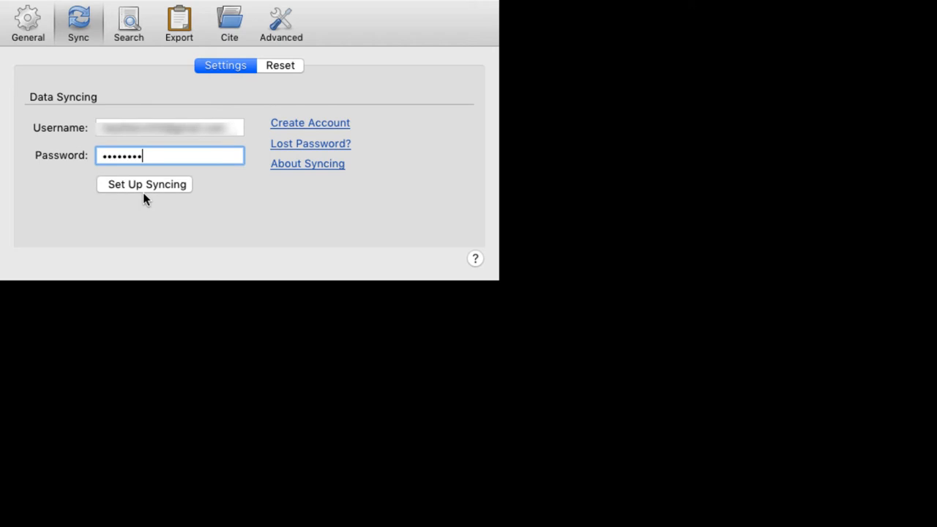
left_click(144, 184)
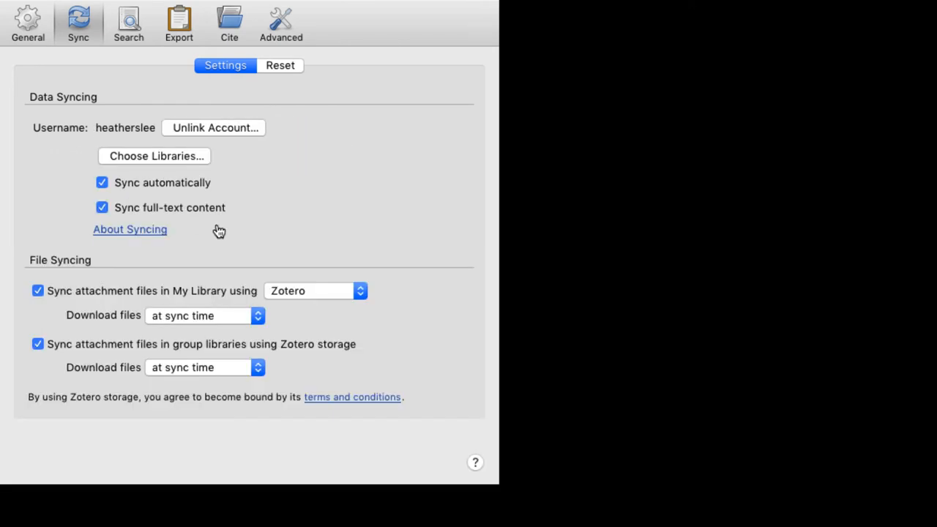
mouse_move(113, 197)
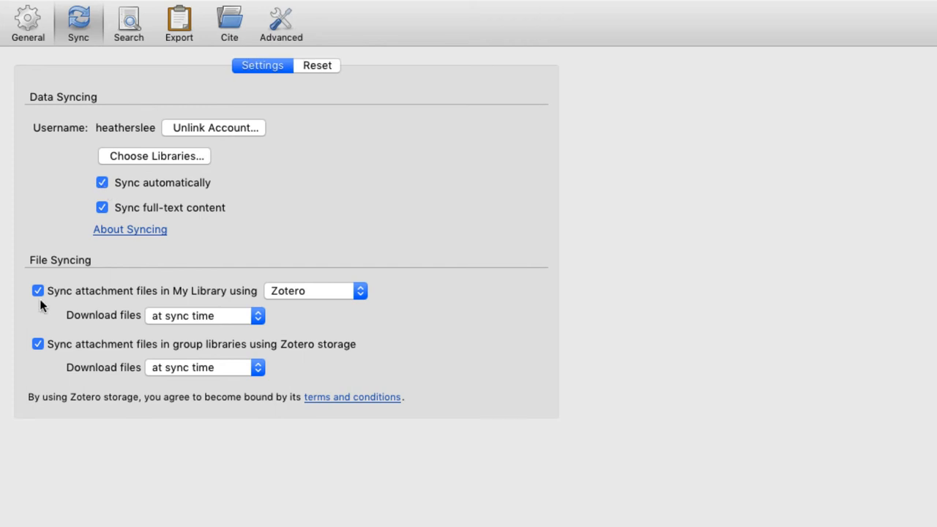
left_click(37, 291)
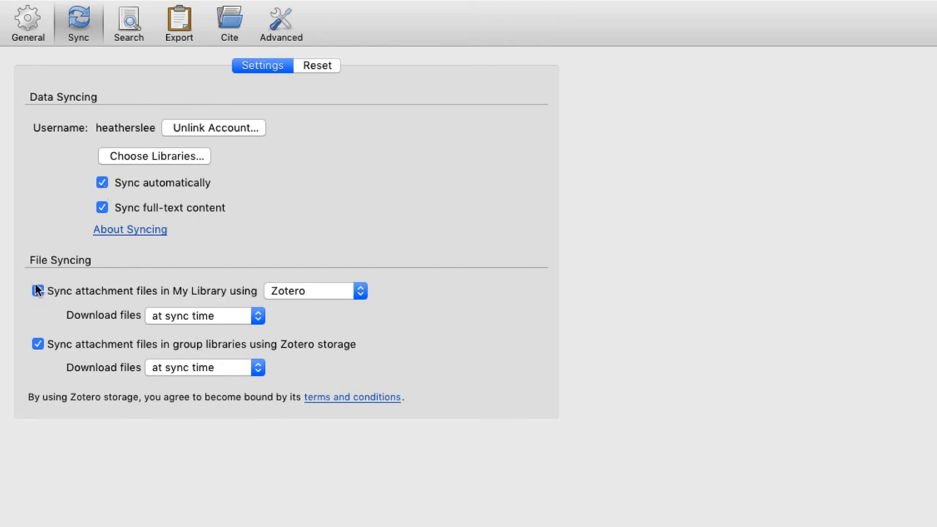
left_click(38, 291)
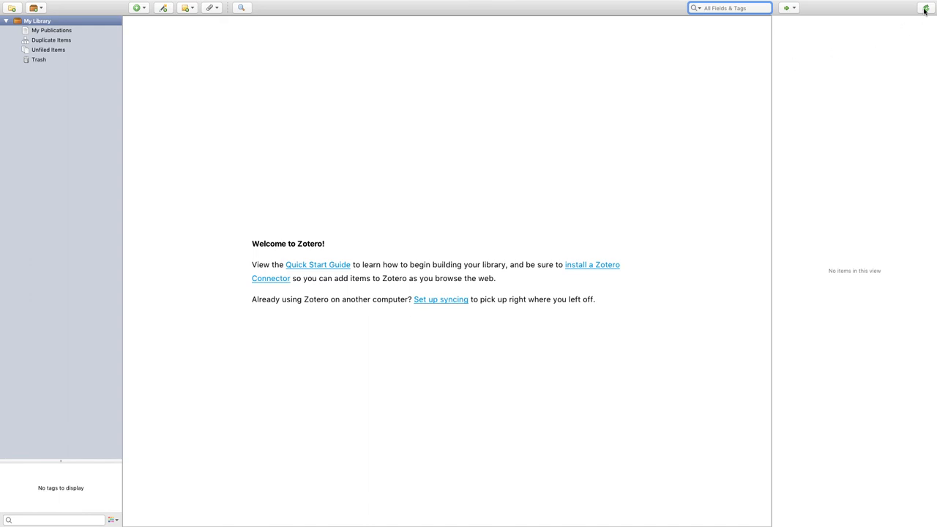
left_click(925, 8)
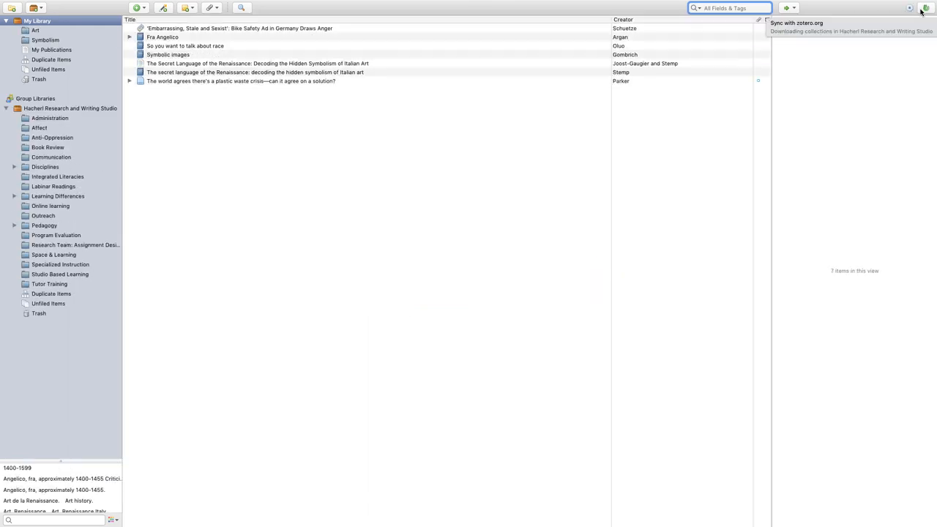